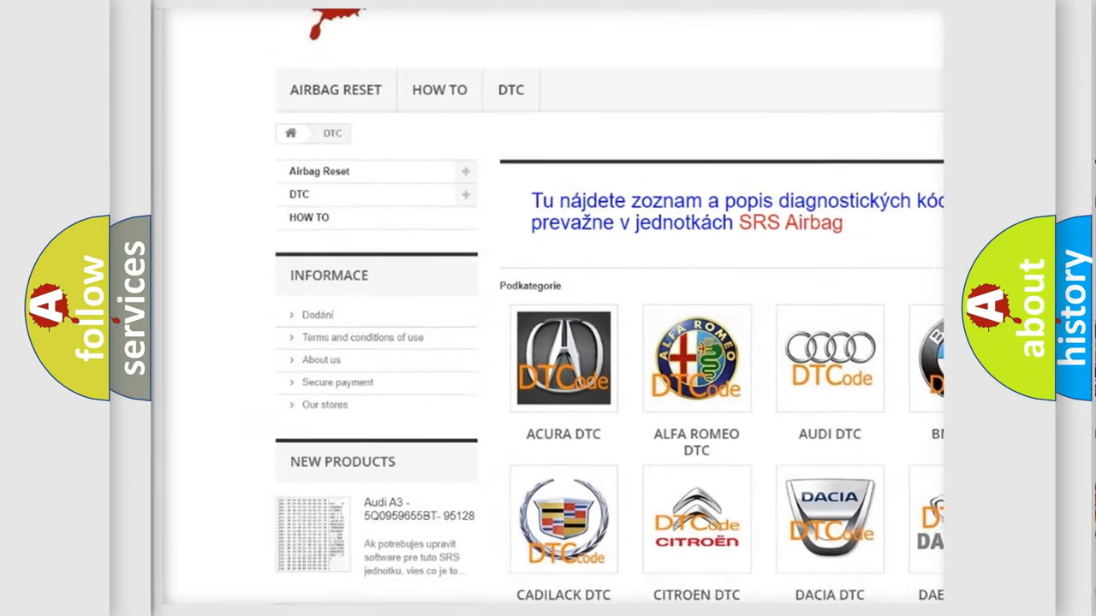
scroll("down", 3)
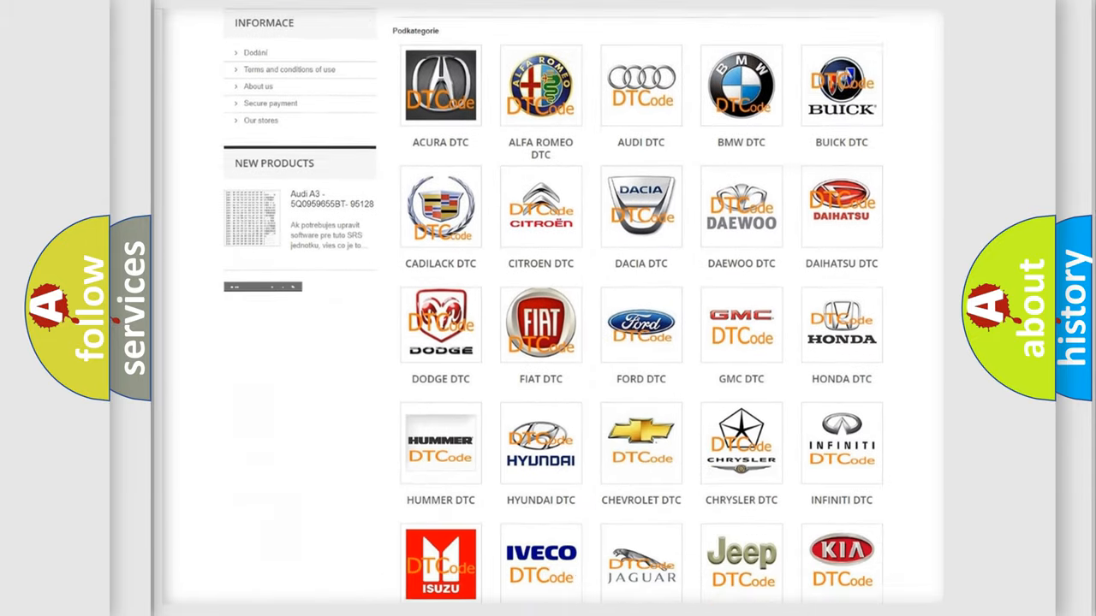
scroll("down", 3)
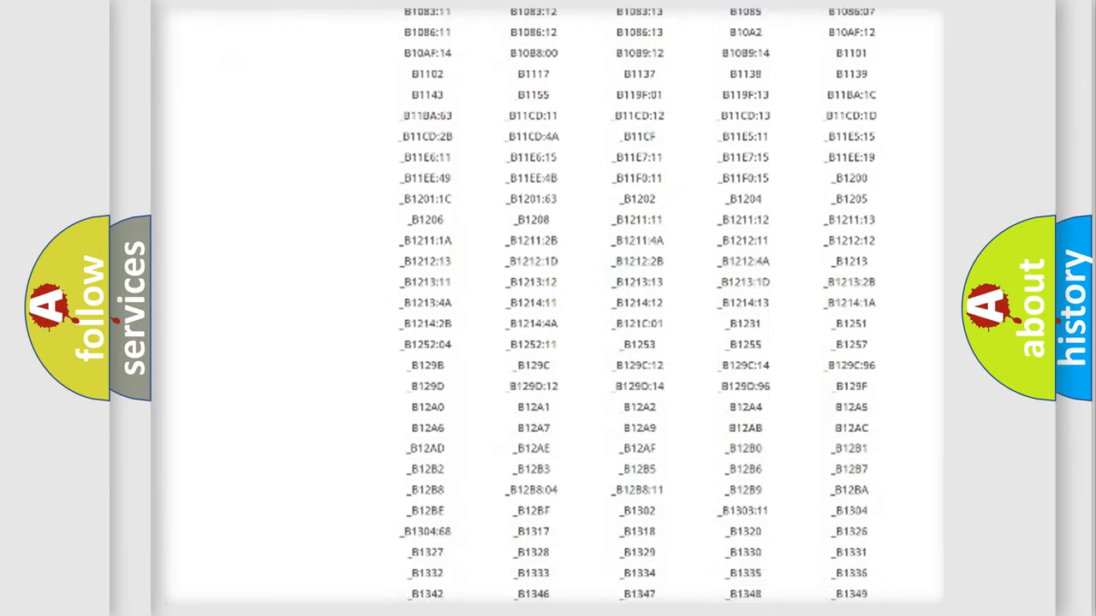
scroll("down", 3)
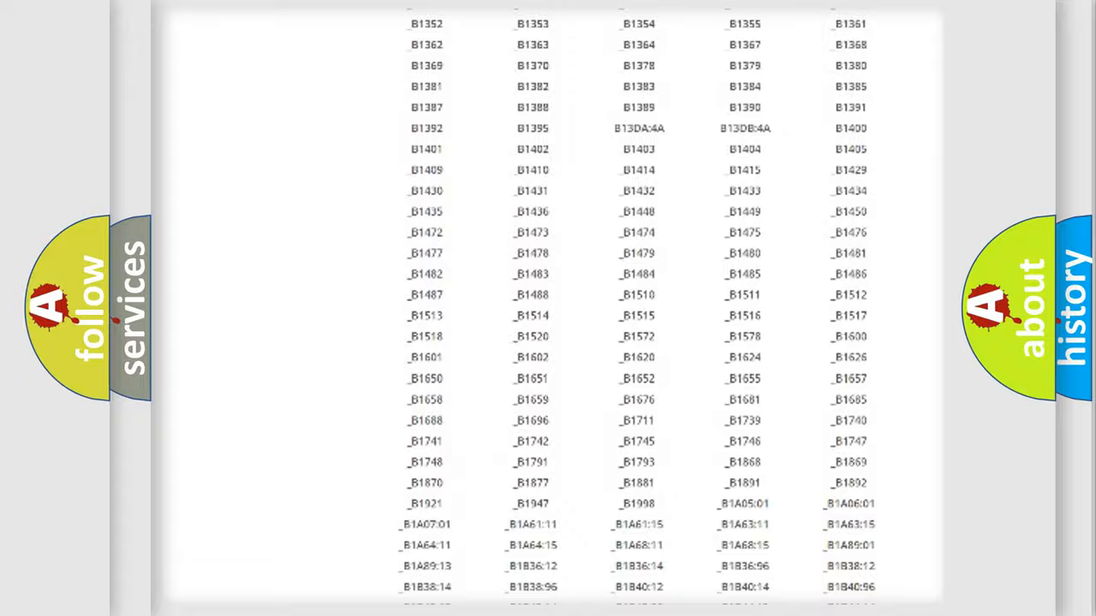